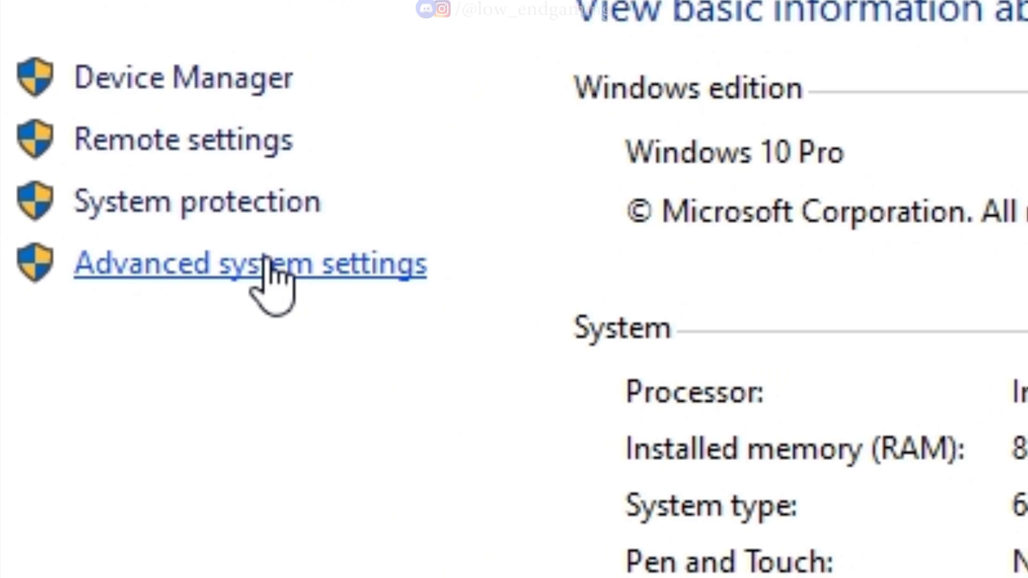
Step: Set Performance Options to Adjust for best performance, keeping Smooth edges of screen fonts checked
{"action": "left_click", "coordinate": [249, 264]}
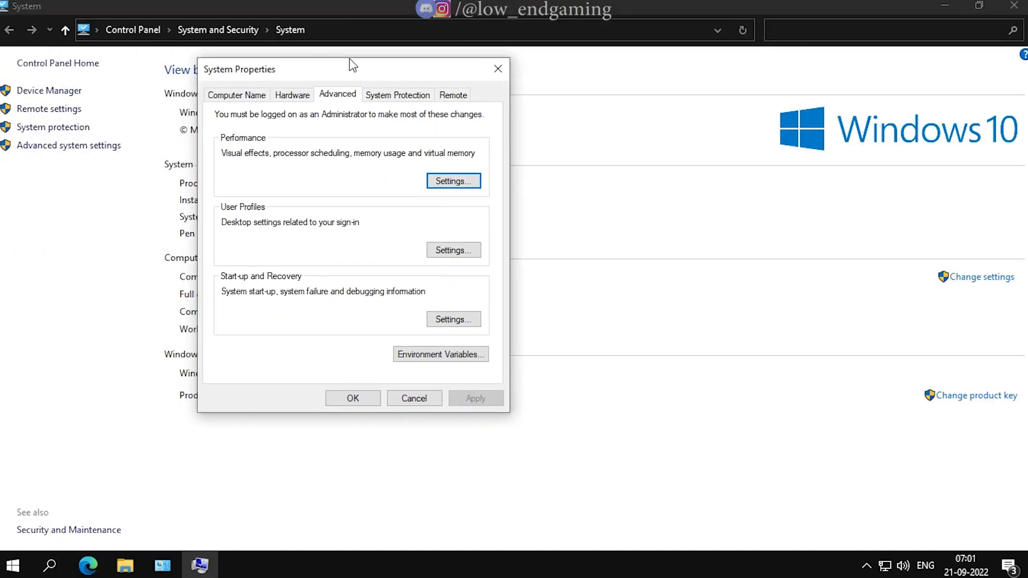
{"action": "left_click", "coordinate": [451, 181]}
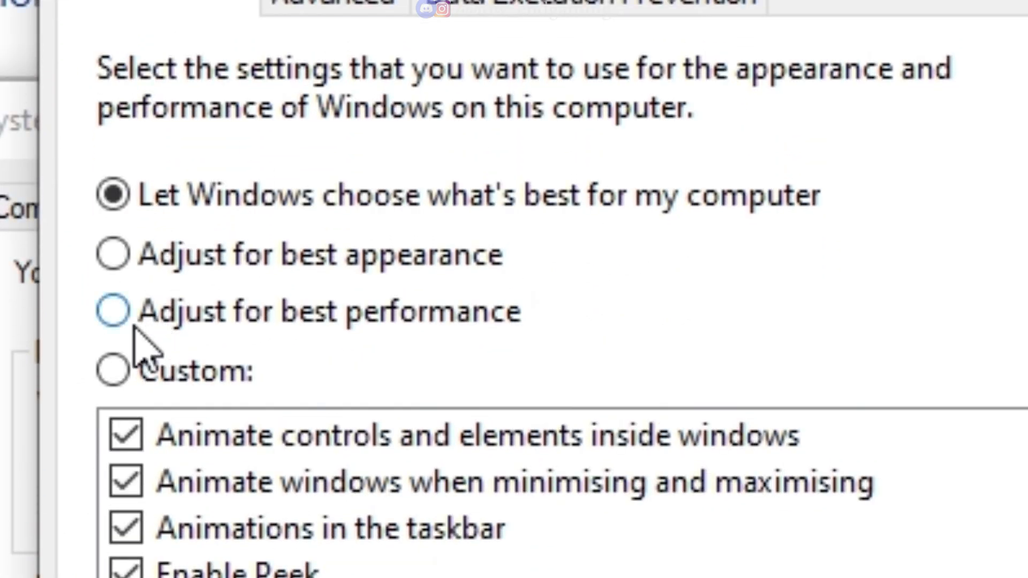
{"action": "scroll", "scroll_direction": "down", "scroll_amount": 3}
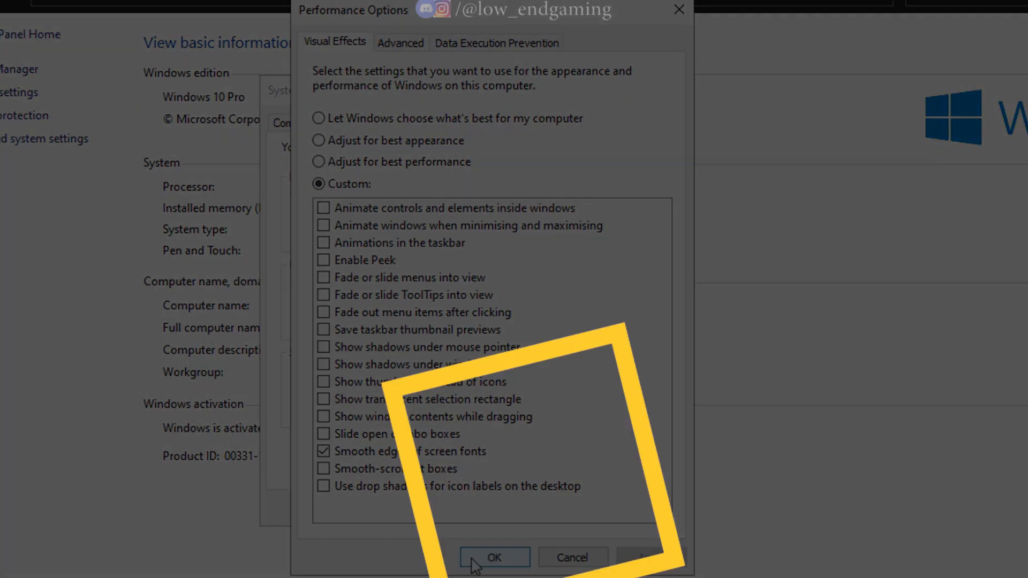
{"action": "left_click", "coordinate": [494, 556]}
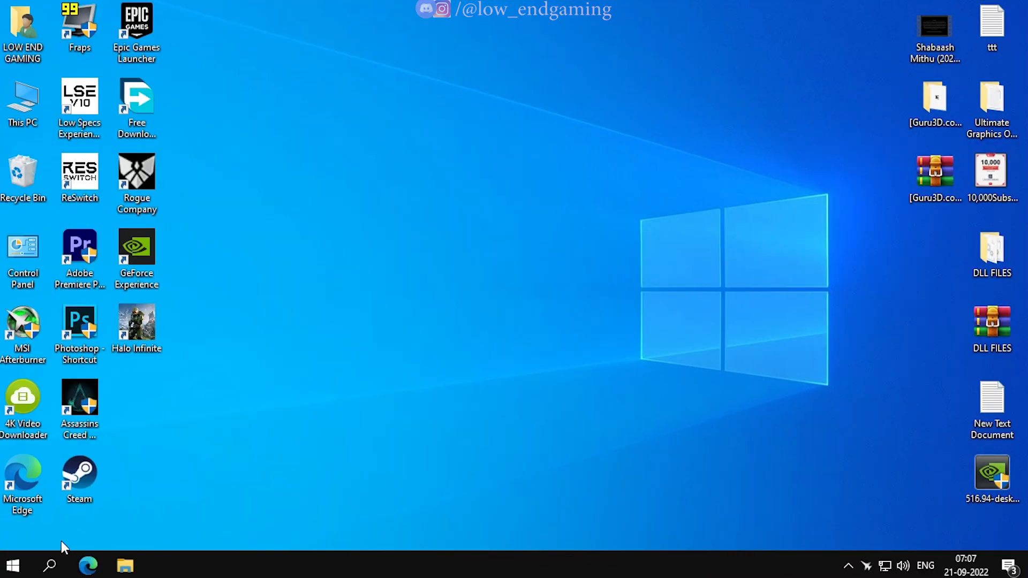
Step: Find Background apps via search and switch off Let apps run in the background and each app's toggle
{"action": "left_click", "coordinate": [49, 565]}
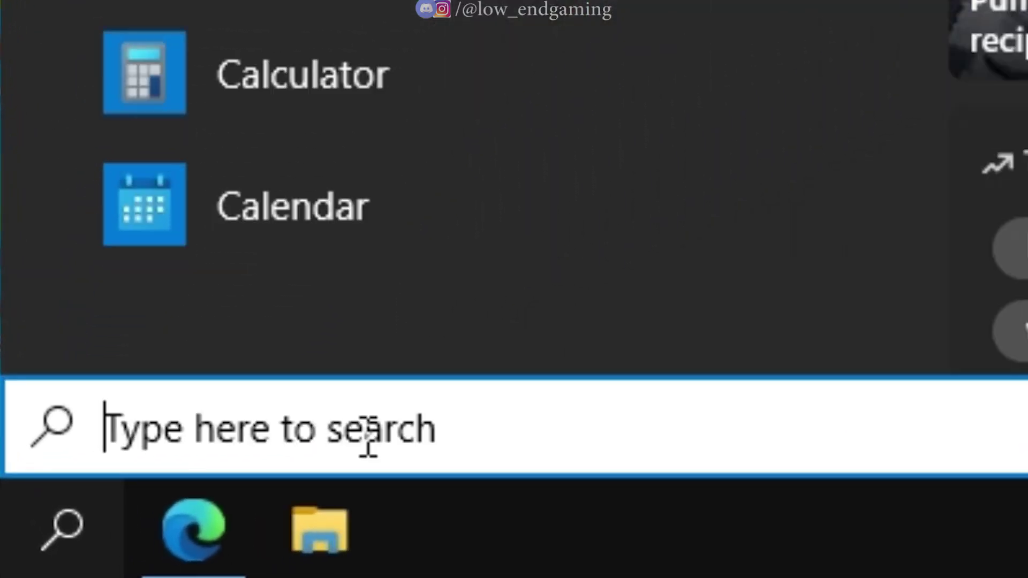
{"action": "left_click", "coordinate": [161, 564]}
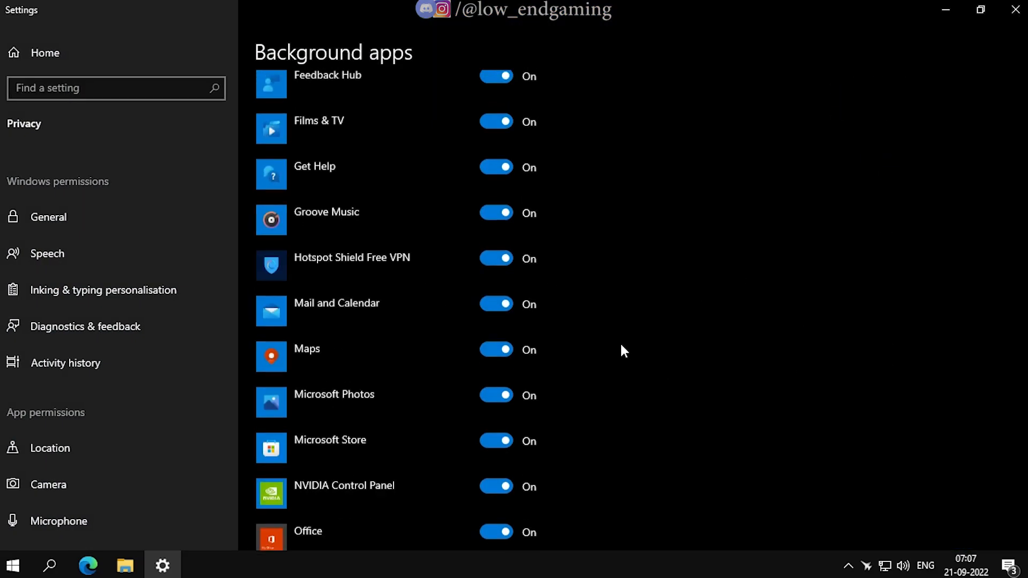
{"action": "scroll", "scroll_direction": "up", "scroll_amount": 3}
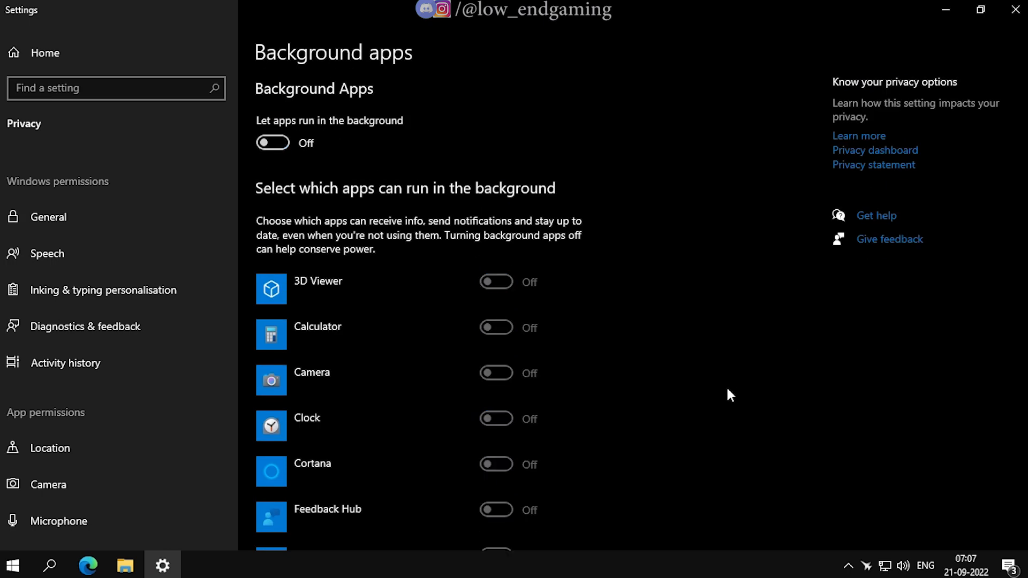
{"action": "mouse_move", "coordinate": [367, 229]}
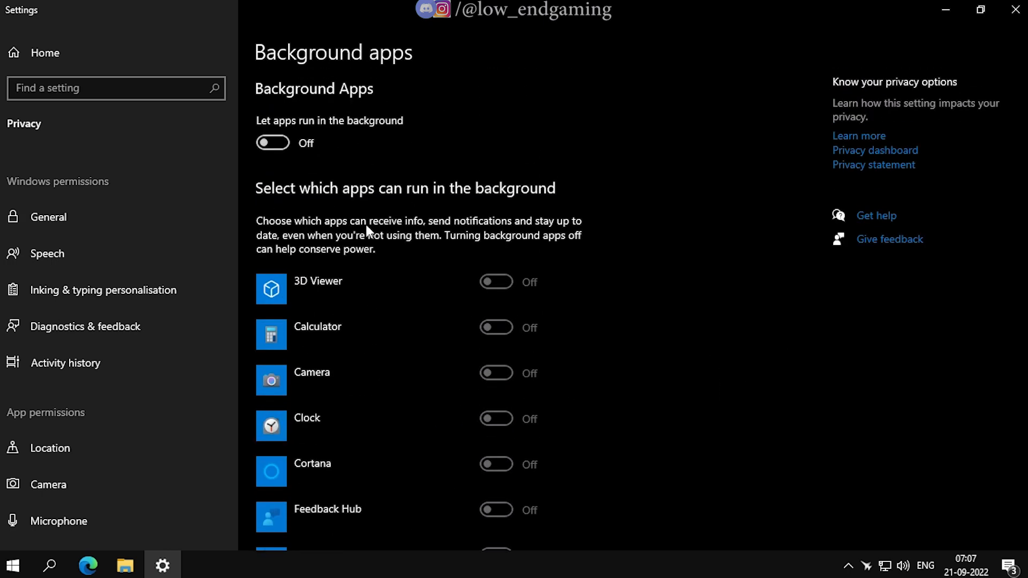
{"action": "scroll", "scroll_direction": "down", "scroll_amount": 3}
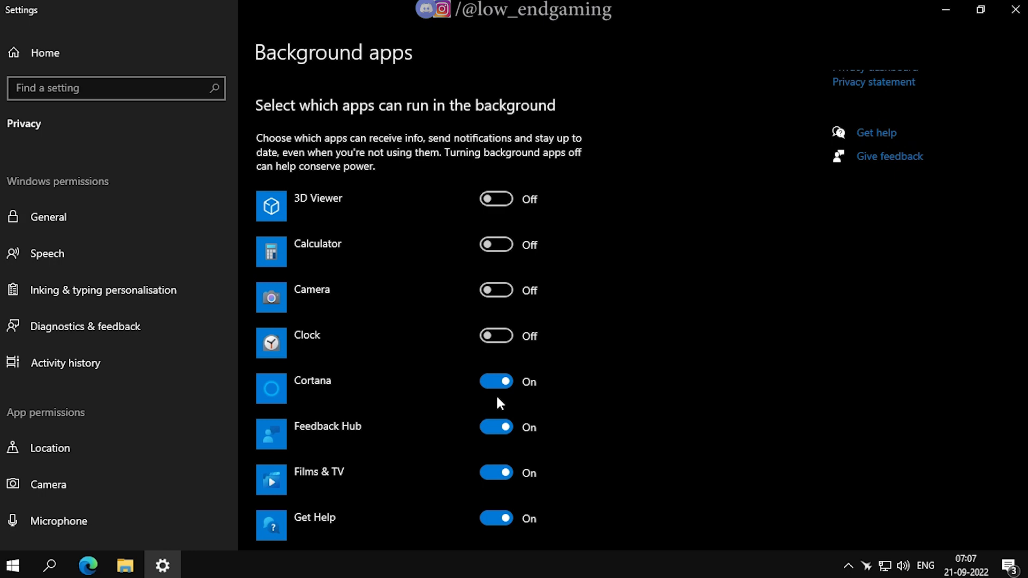
{"action": "scroll", "scroll_direction": "down", "scroll_amount": 3}
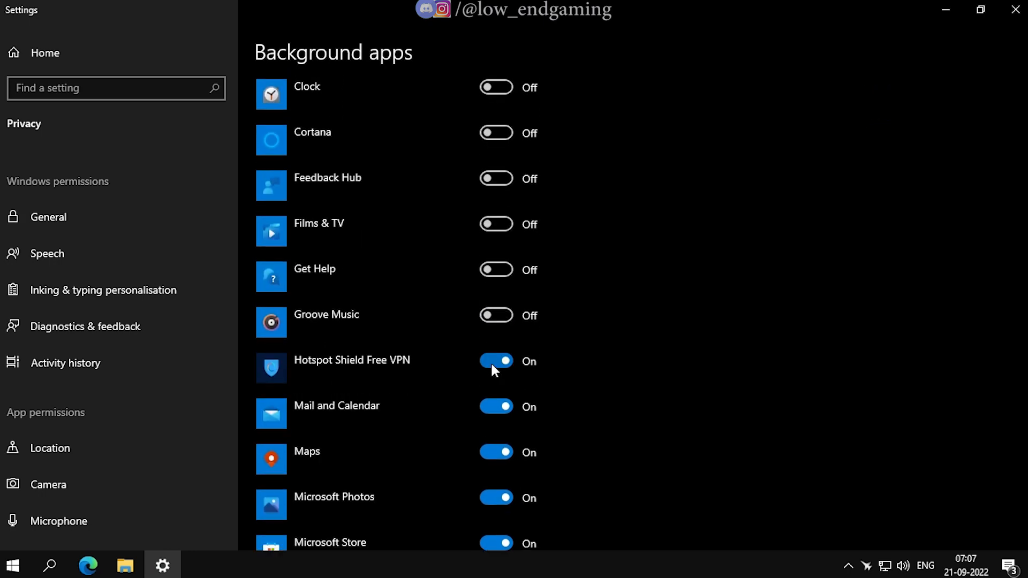
{"action": "scroll", "scroll_direction": "down", "scroll_amount": 3}
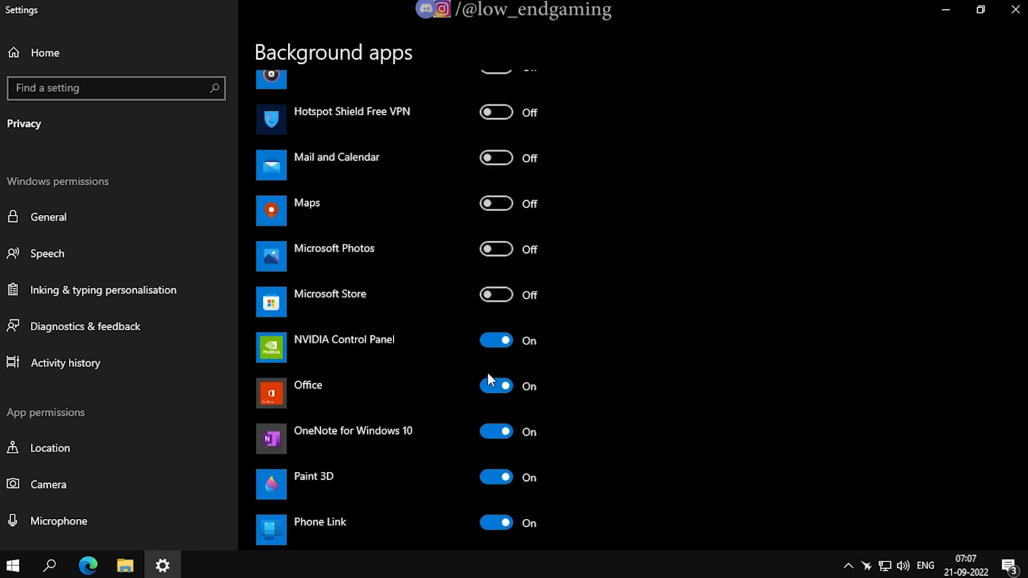
{"action": "scroll", "scroll_direction": "down", "scroll_amount": 3}
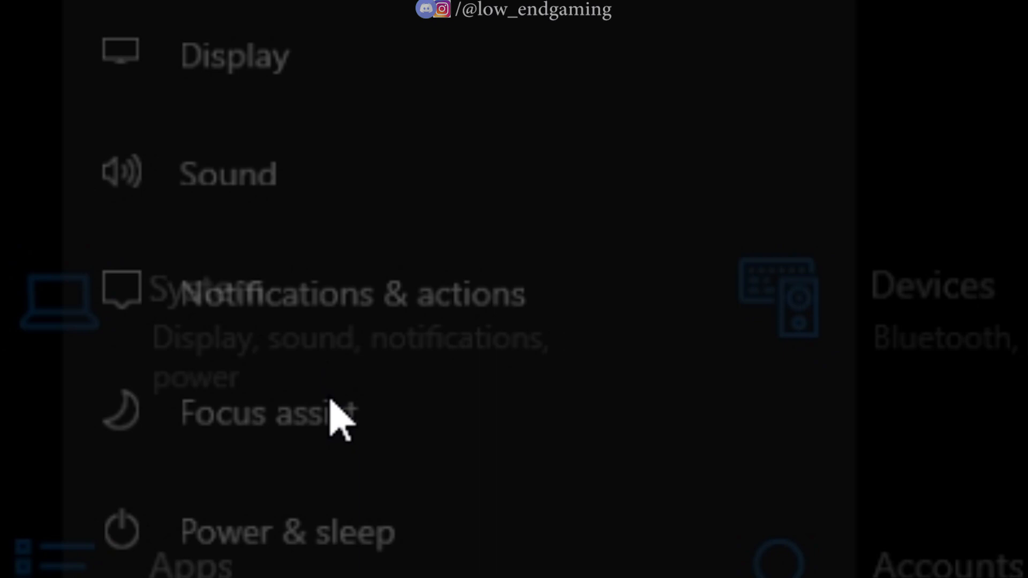
Step: In Notifications & actions, switch off Get notifications from apps and other senders and untick tips
{"action": "left_click", "coordinate": [352, 293]}
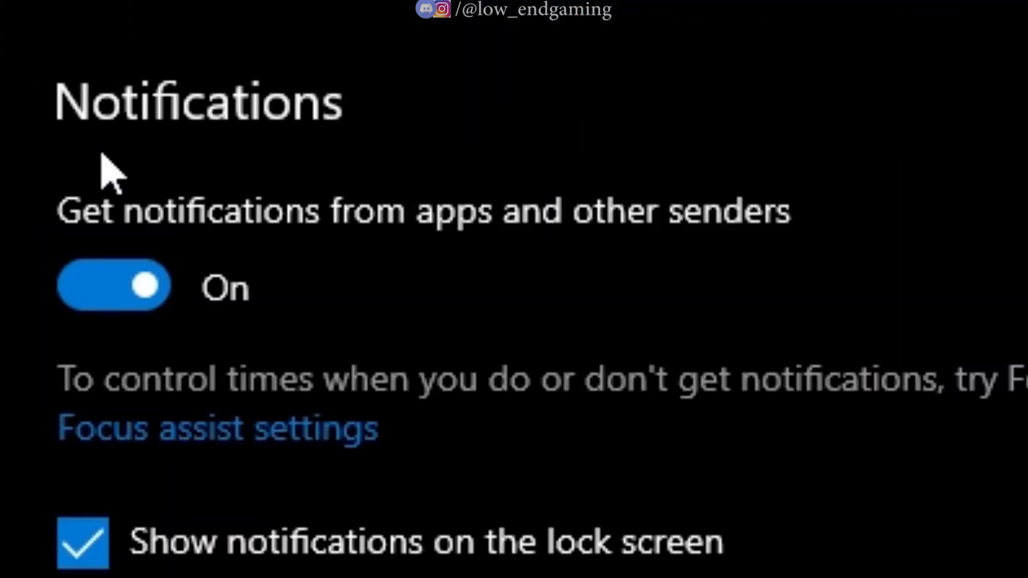
{"action": "scroll", "scroll_direction": "down", "scroll_amount": 3}
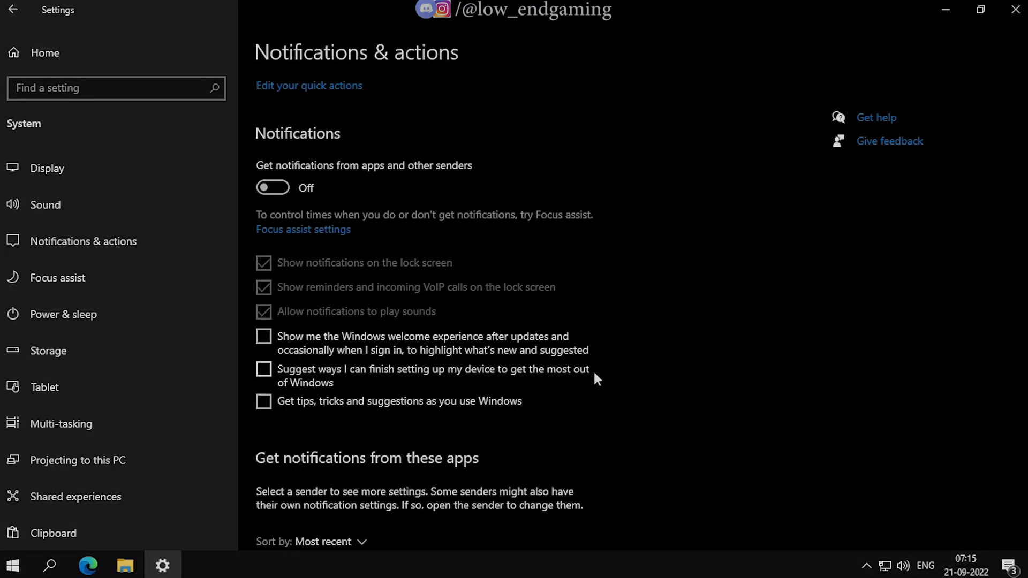
{"action": "scroll", "scroll_direction": "up", "scroll_amount": 3}
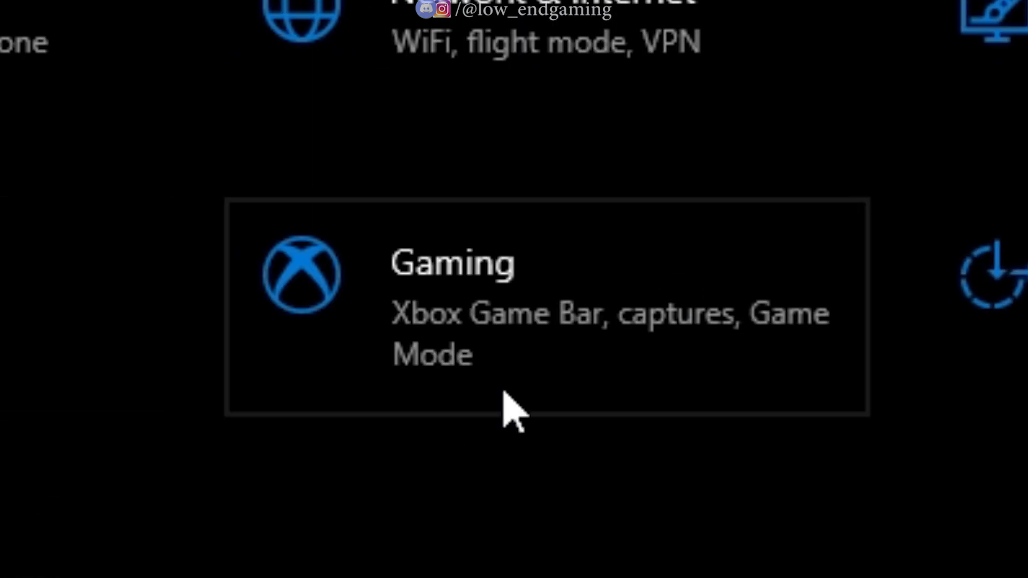
Step: Go to the Gaming category with Xbox Game Bar, captures and Game Mode settings
{"action": "left_click", "coordinate": [452, 302]}
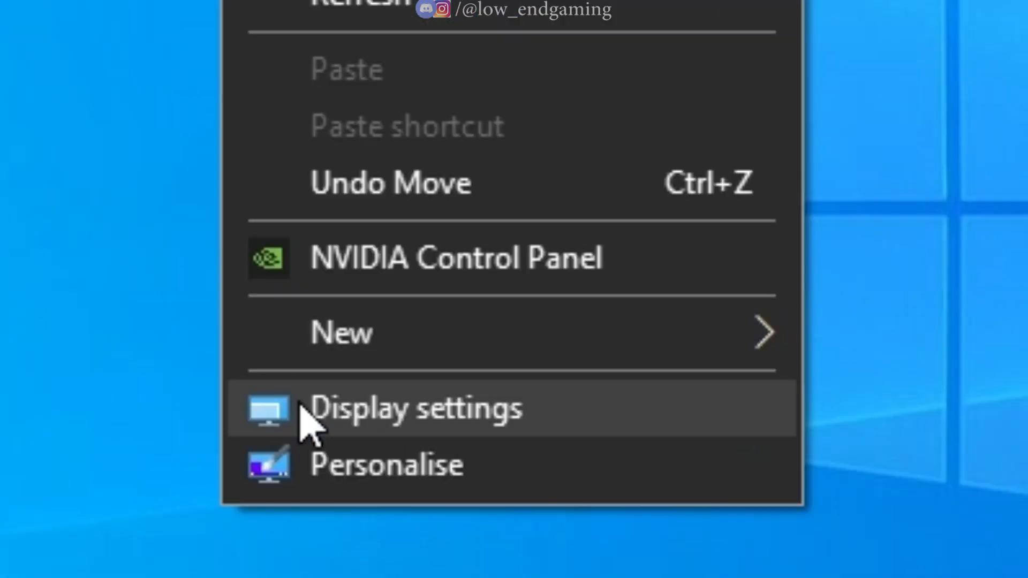
Step: From Display settings' Graphics settings, switch Hardware-accelerated GPU scheduling On
{"action": "left_click", "coordinate": [414, 407]}
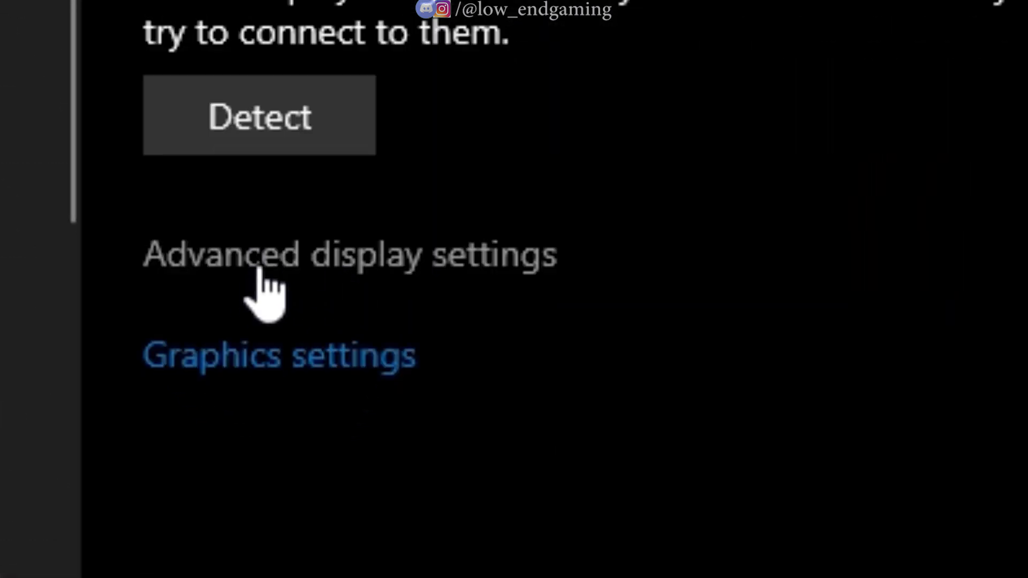
{"action": "mouse_move", "coordinate": [265, 358]}
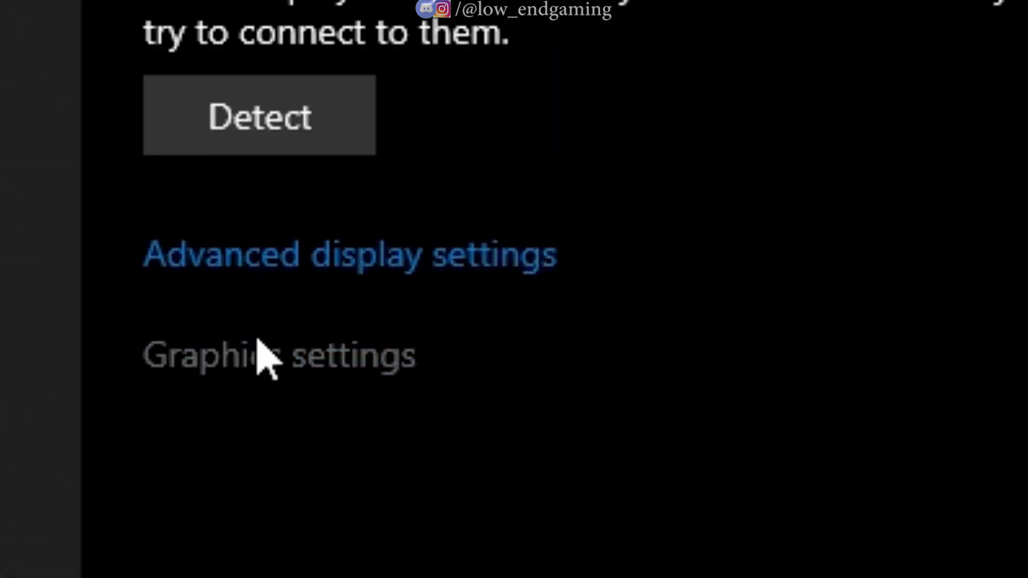
{"action": "left_click", "coordinate": [277, 356]}
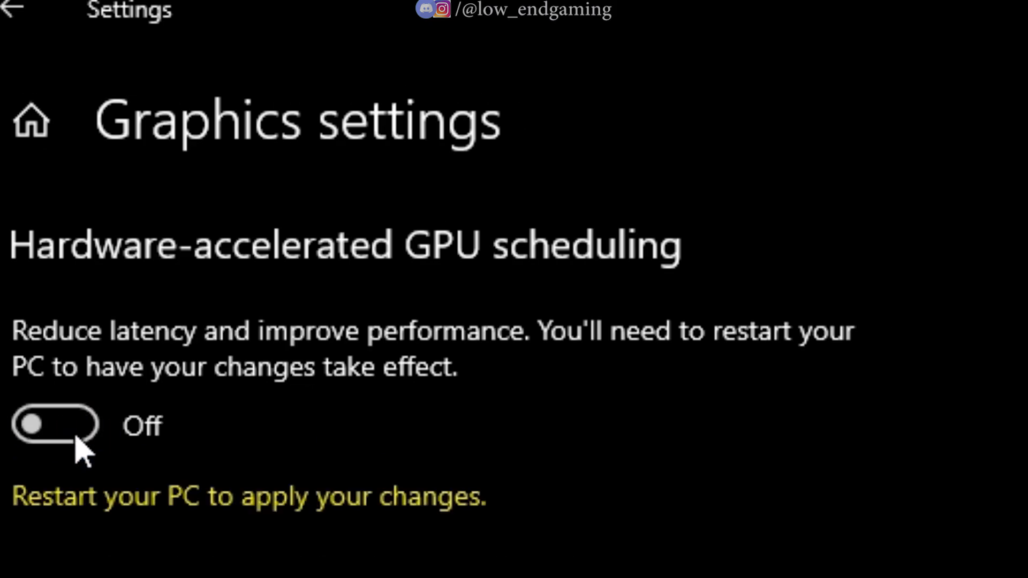
{"action": "left_click", "coordinate": [54, 426]}
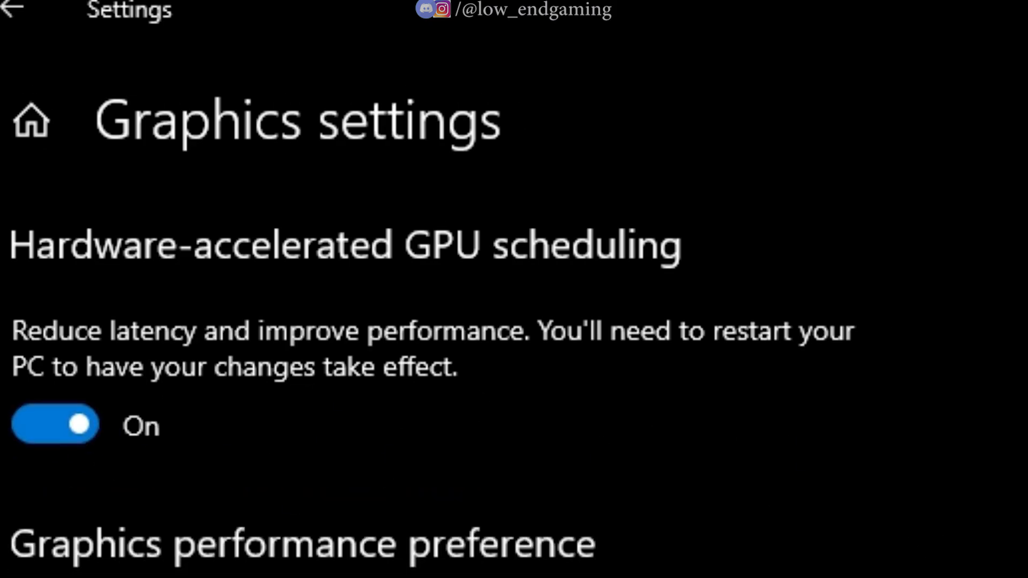
{"action": "scroll", "scroll_direction": "down", "scroll_amount": 3}
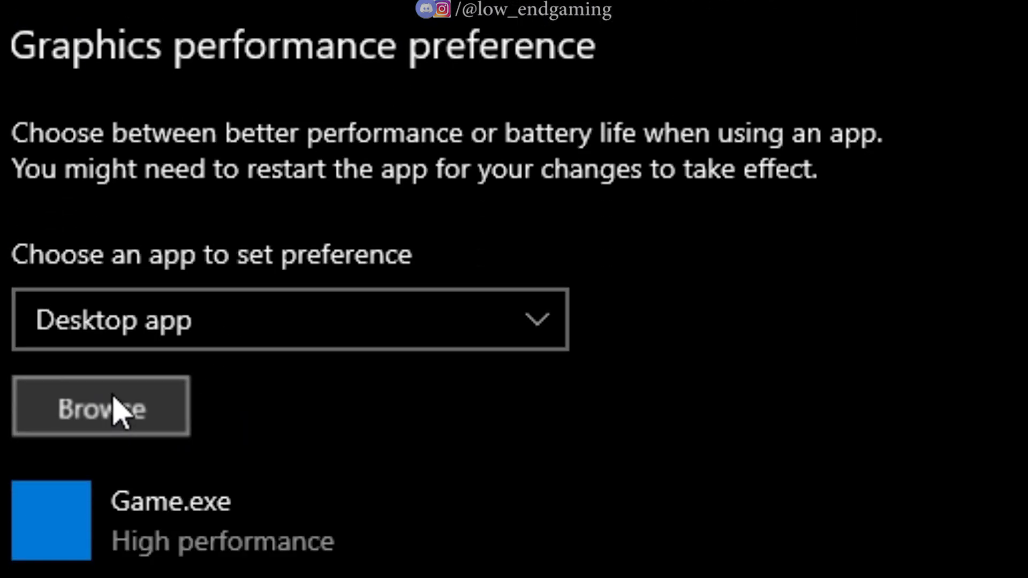
Step: Add ACValhalla from D:\games\Assassins Creed Valhalla and save High performance as its graphics preference
{"action": "left_click", "coordinate": [101, 407]}
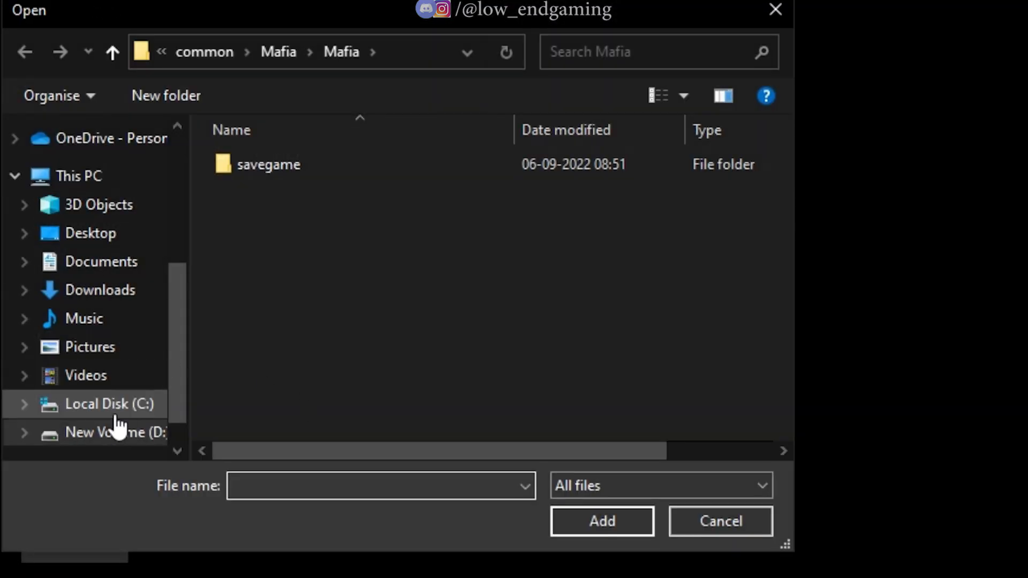
{"action": "left_click", "coordinate": [114, 431]}
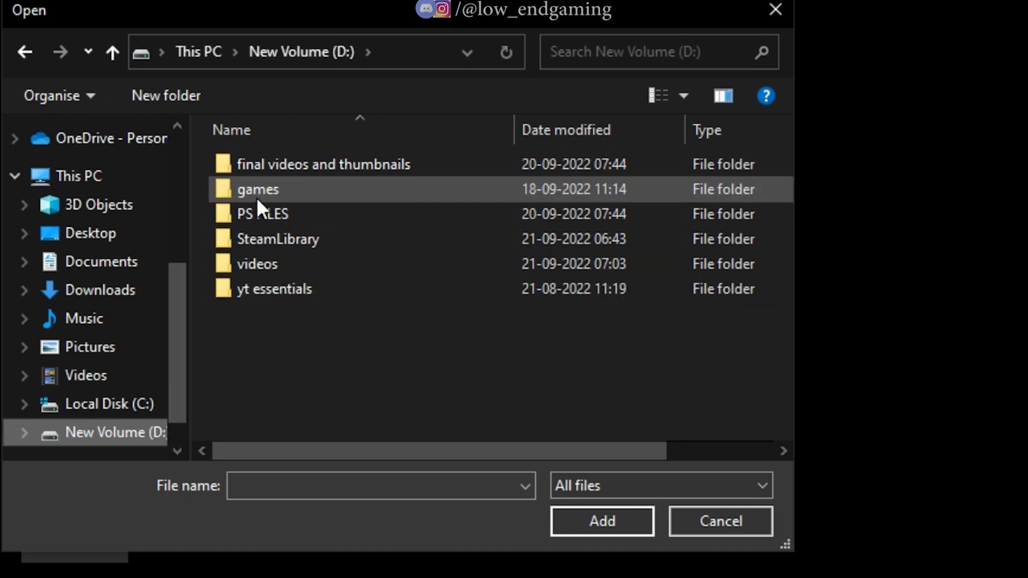
{"action": "double_click", "coordinate": [258, 190]}
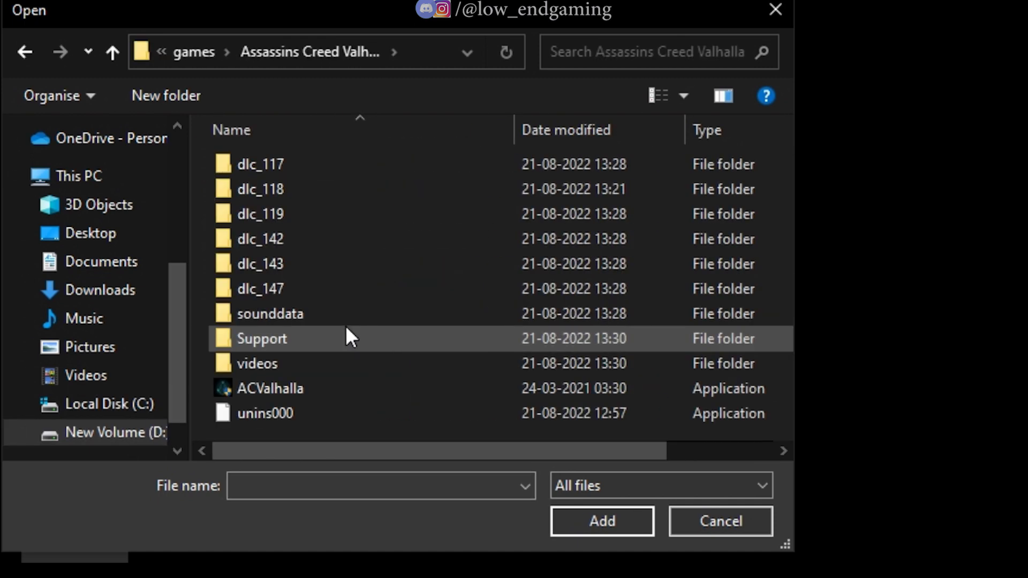
{"action": "left_click", "coordinate": [719, 520]}
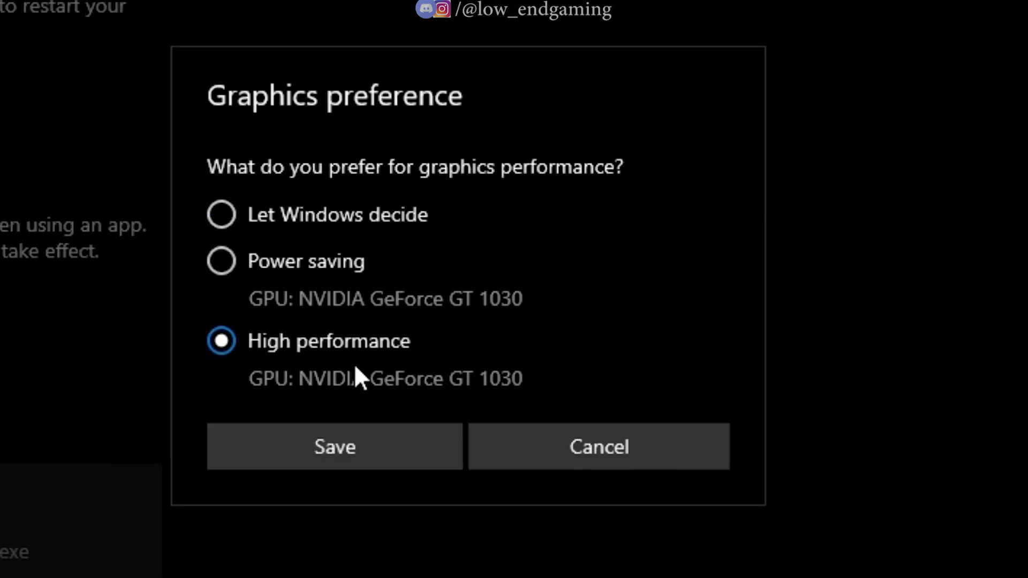
{"action": "left_click", "coordinate": [334, 446]}
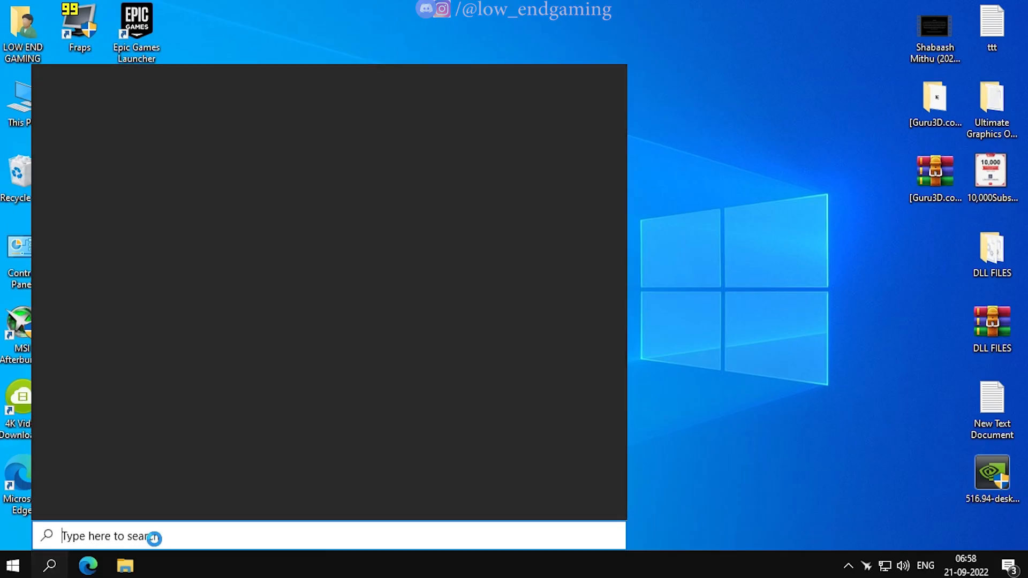
Step: In the High performance plan's advanced power settings, set Minimum processor state to 100%
{"action": "type", "text": "powe"}
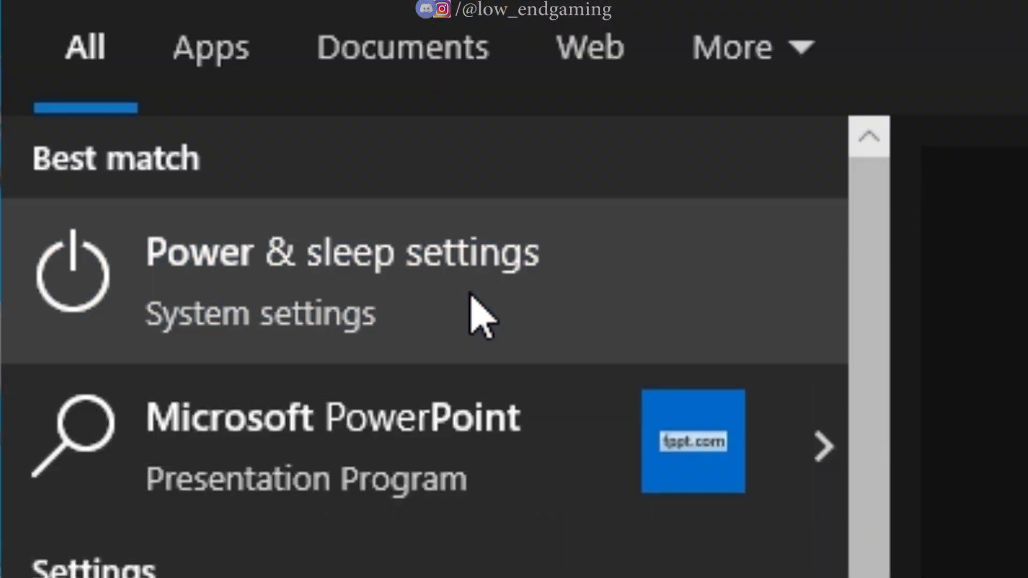
{"action": "left_click", "coordinate": [340, 275]}
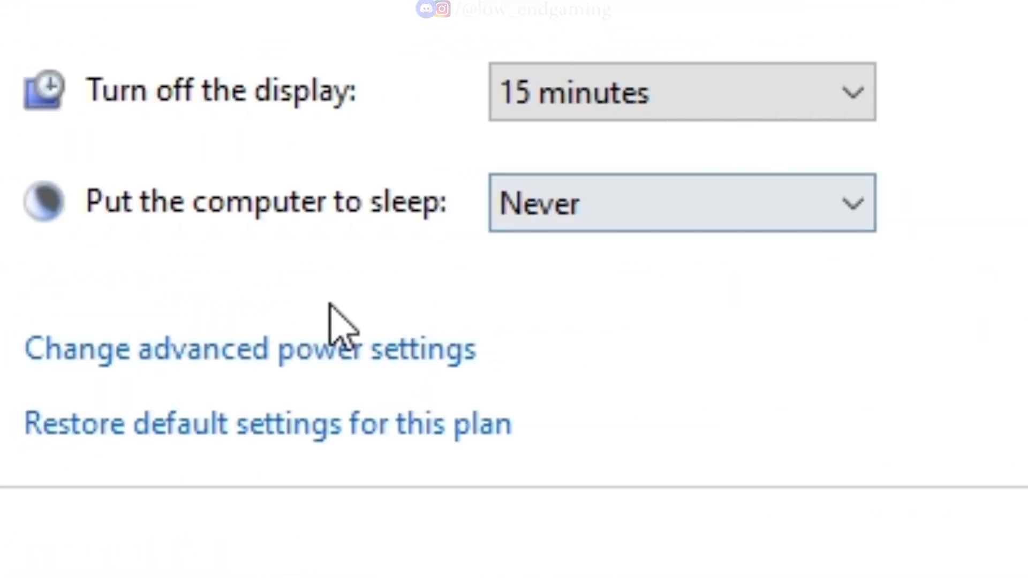
{"action": "left_click", "coordinate": [250, 347]}
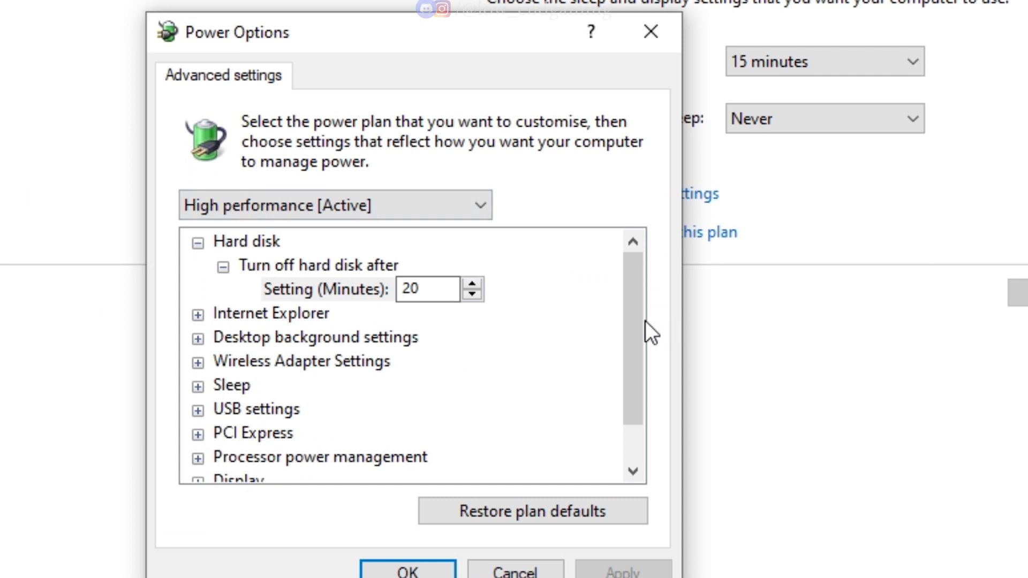
{"action": "scroll", "scroll_direction": "down", "scroll_amount": 3}
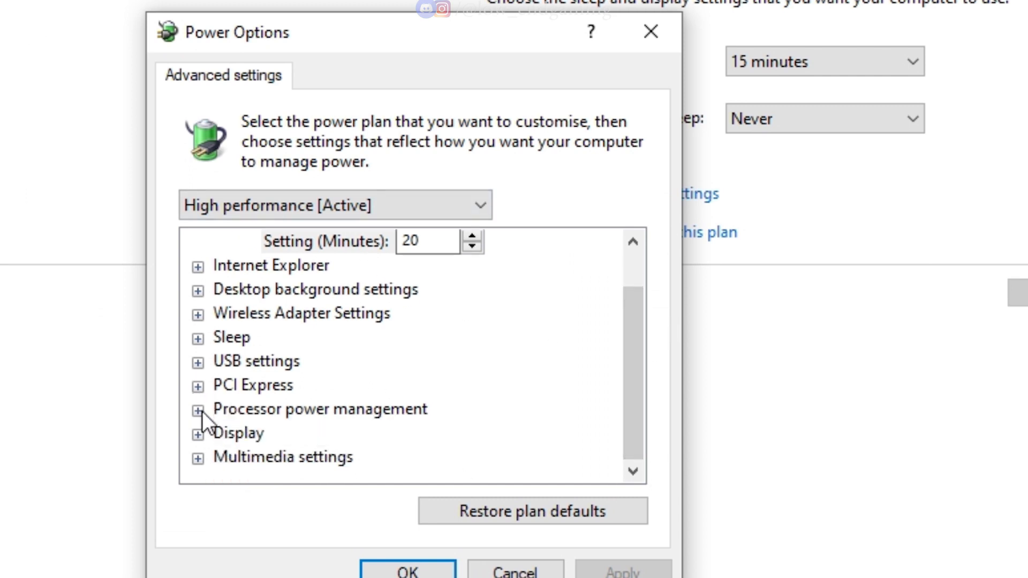
{"action": "left_click", "coordinate": [197, 409]}
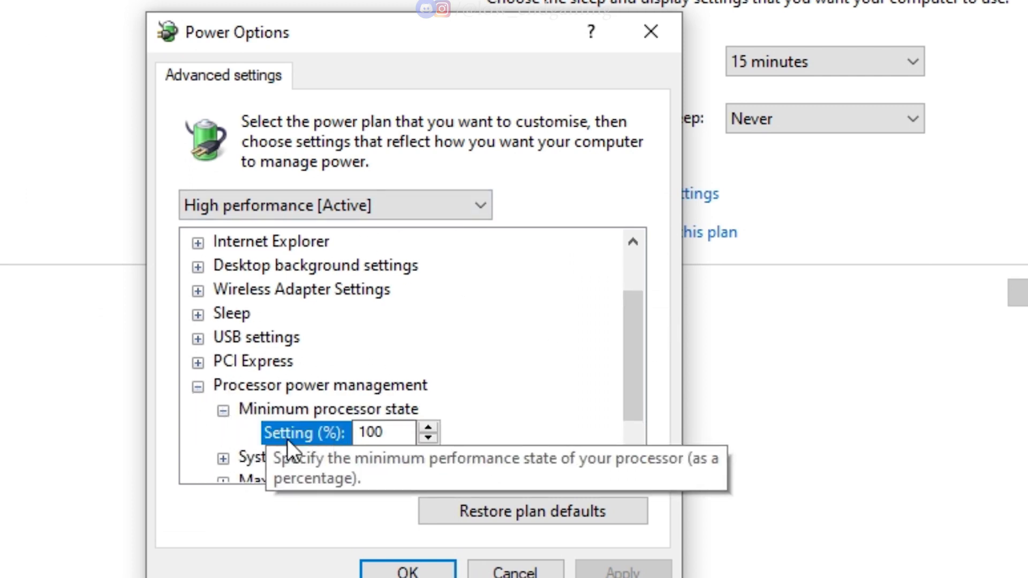
{"action": "scroll", "scroll_direction": "down", "scroll_amount": 3}
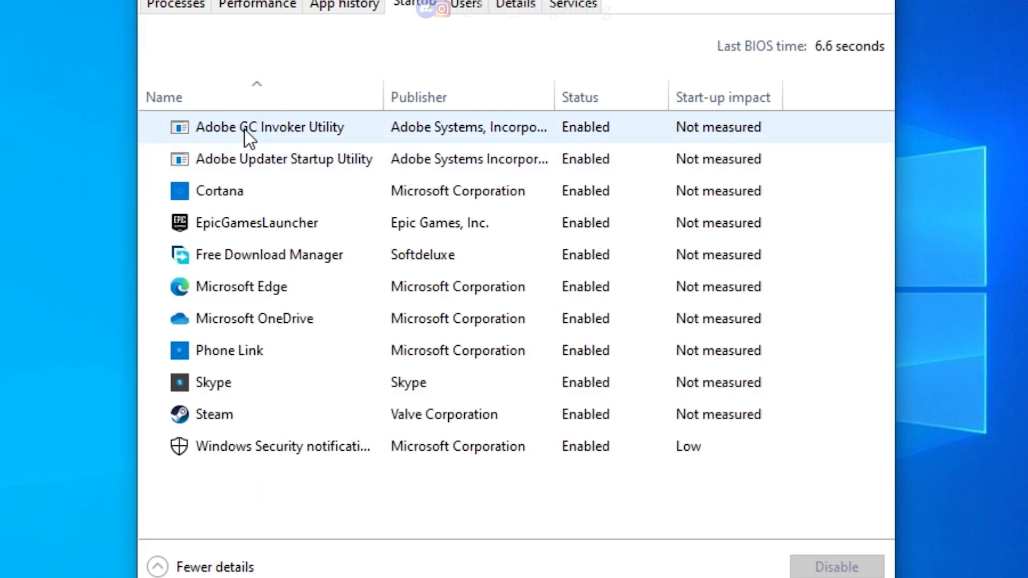
Step: Disable startup apps from Adobe GC Invoker Utility through Skype, leaving Steam and Windows Security enabled
{"action": "left_click", "coordinate": [836, 567]}
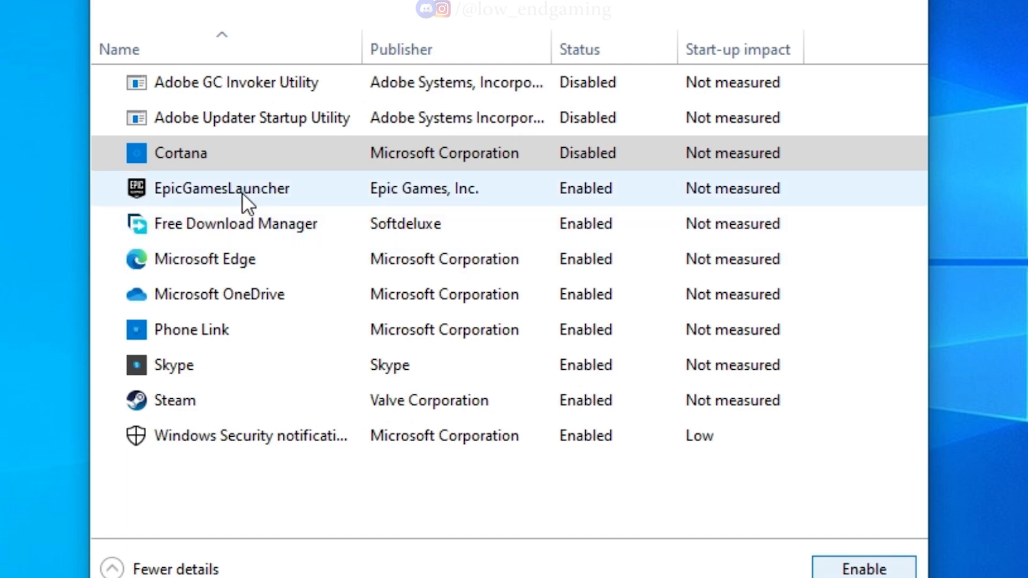
{"action": "left_click", "coordinate": [862, 568]}
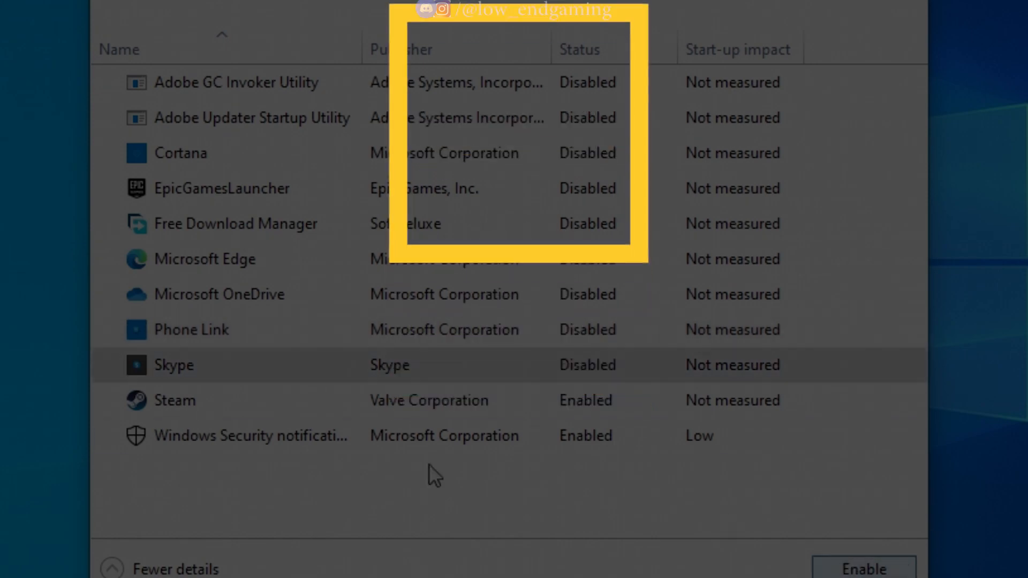
Step: Set the Windows Search service's startup type to Disabled, stop it, and confirm
{"action": "type", "text": "services"}
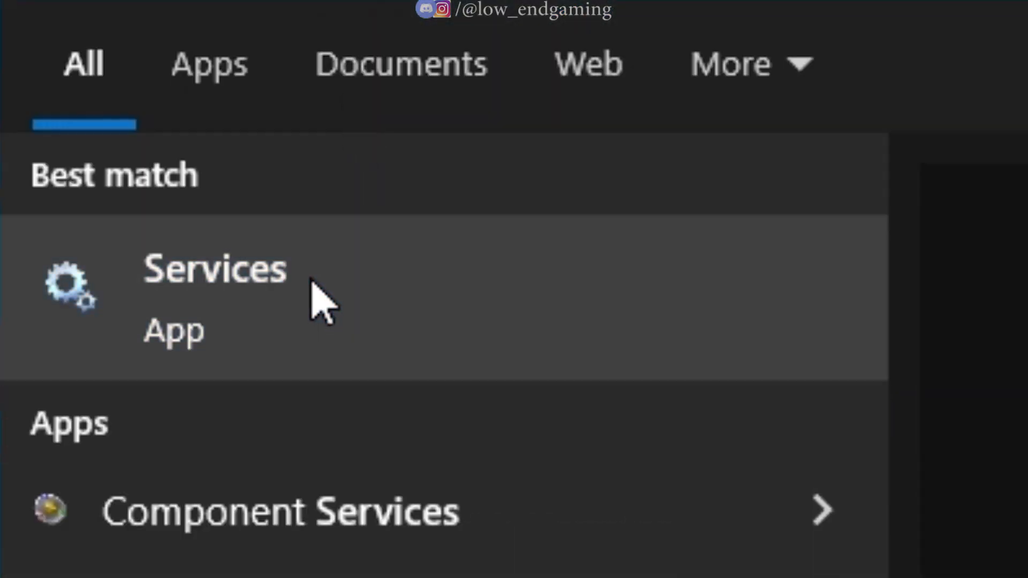
{"action": "left_click", "coordinate": [214, 295]}
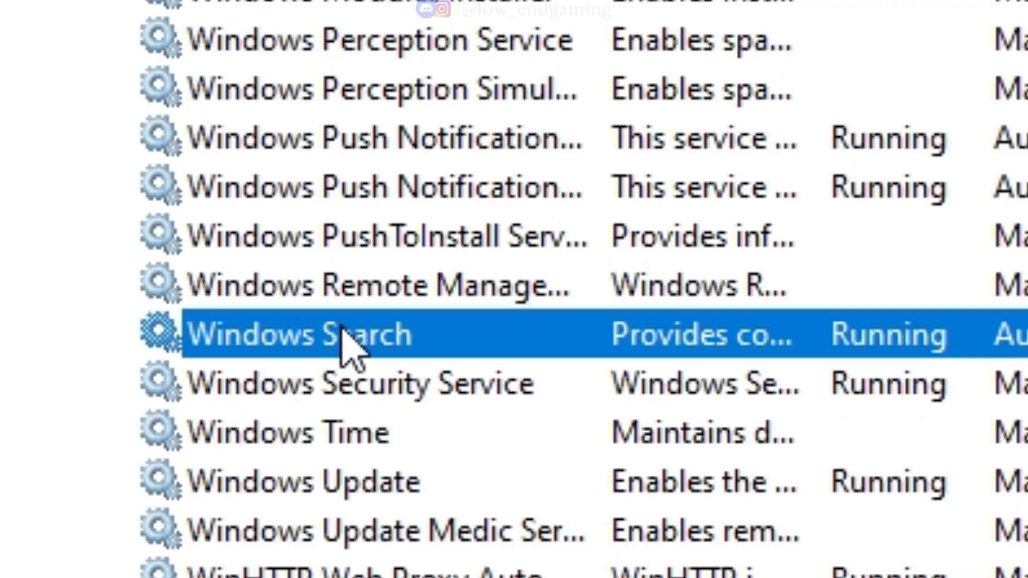
{"action": "right_click", "coordinate": [295, 334]}
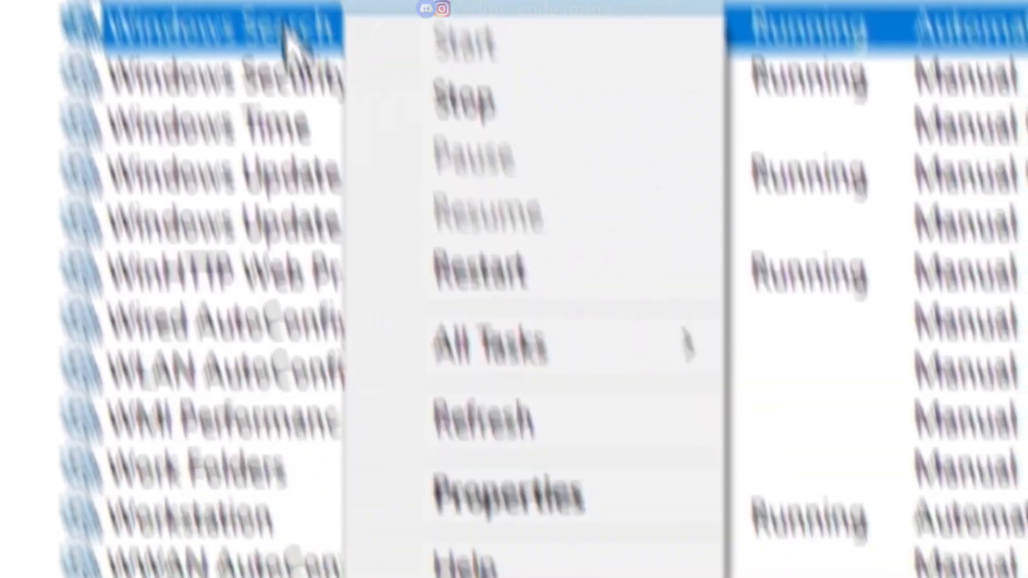
{"action": "left_click", "coordinate": [464, 101]}
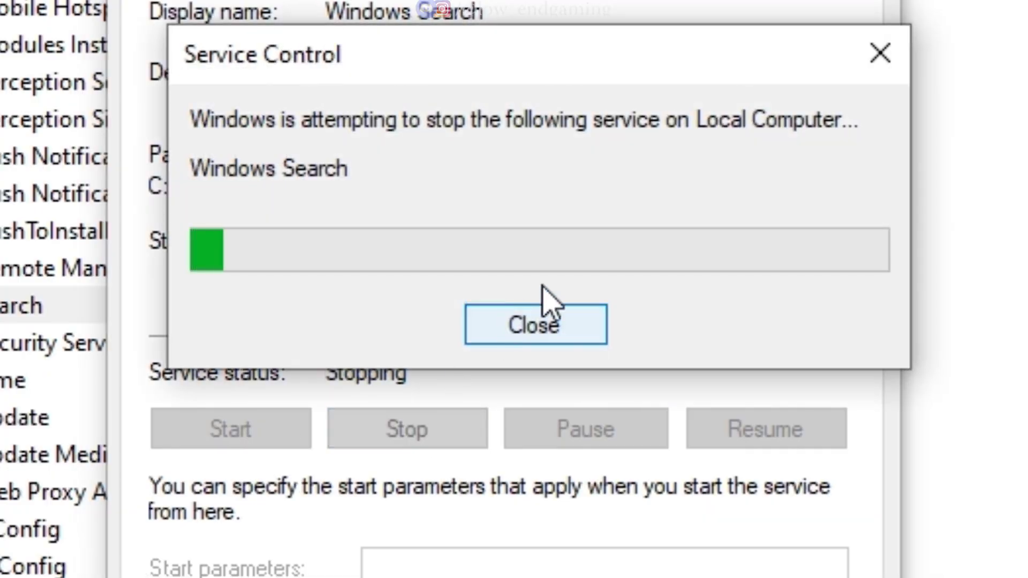
{"action": "left_click", "coordinate": [535, 323]}
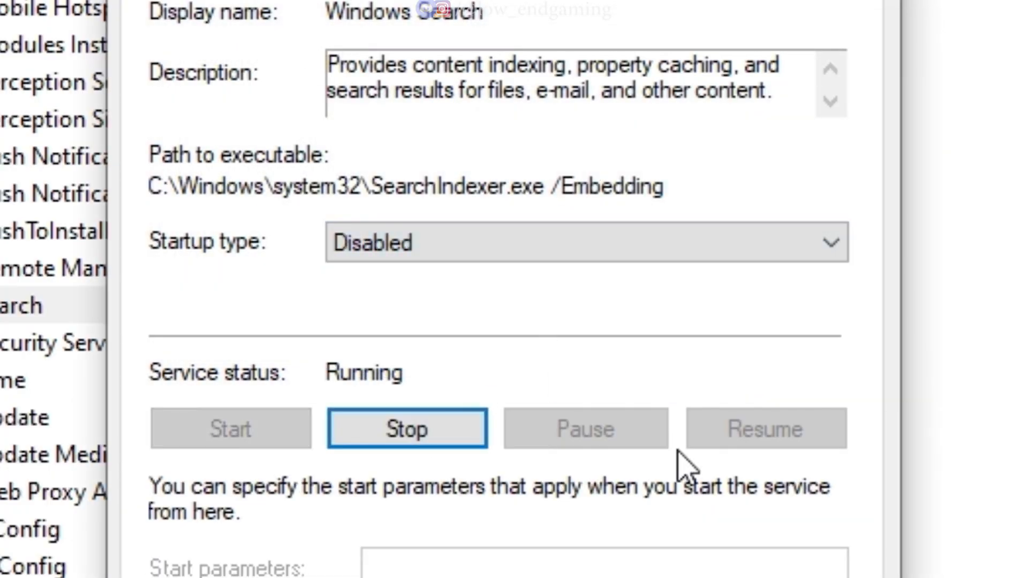
{"action": "left_click", "coordinate": [407, 428]}
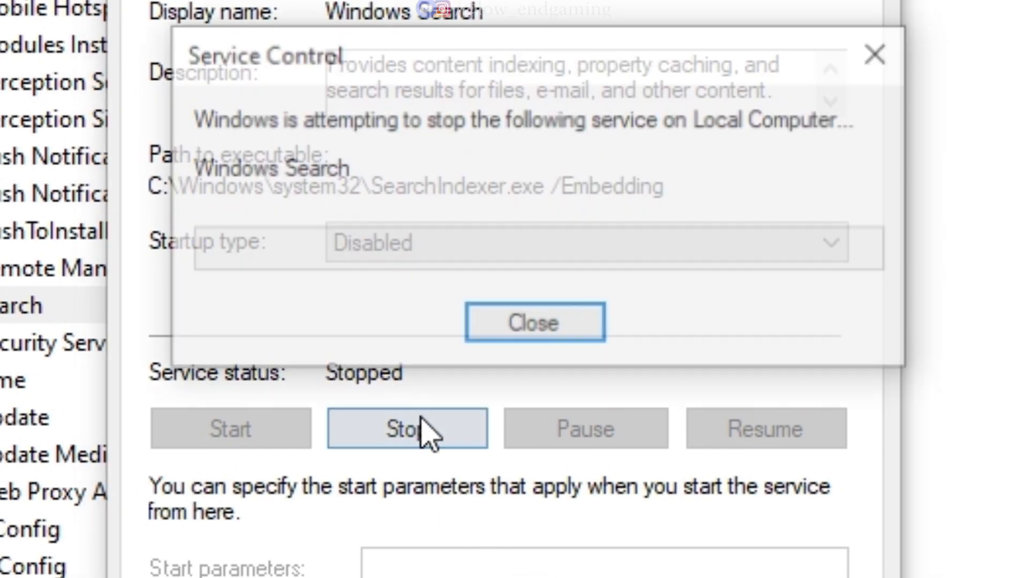
{"action": "left_click", "coordinate": [533, 322]}
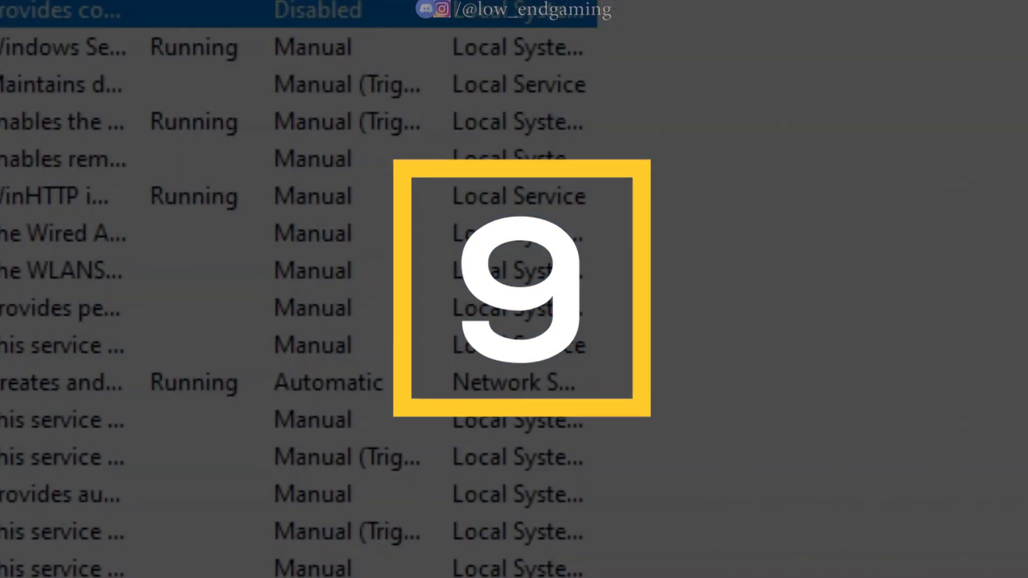
Step: Via Run %temp% and prefetch, select all items in each folder and permanently delete them
{"action": "key", "text": "Win+r"}
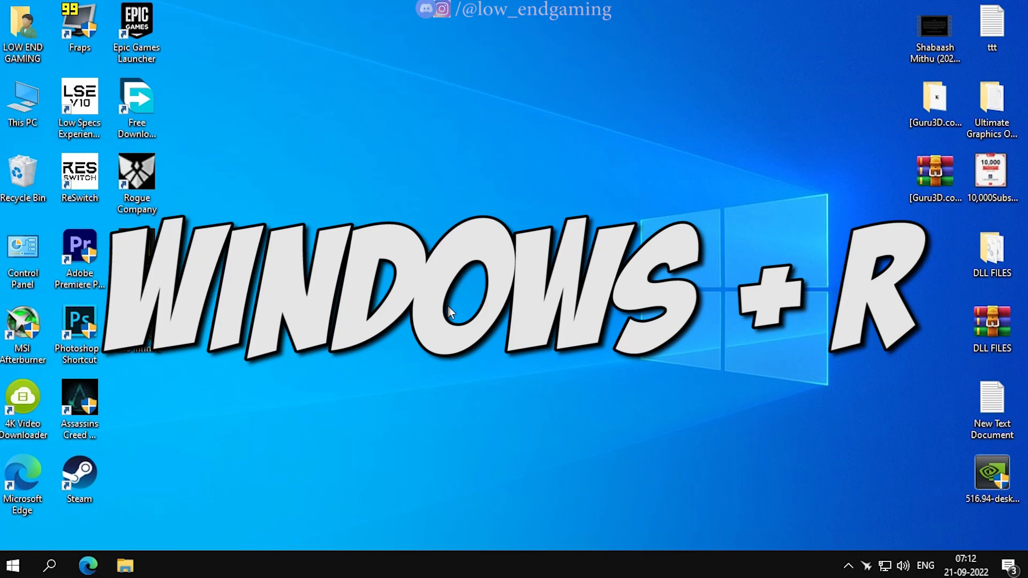
{"action": "key", "text": "win+r"}
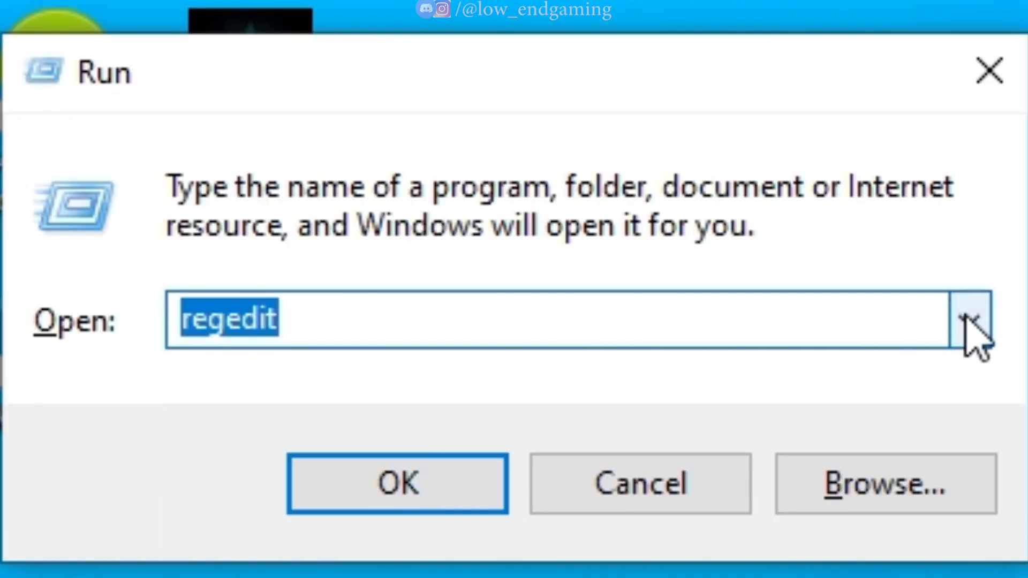
{"action": "left_click", "coordinate": [396, 484]}
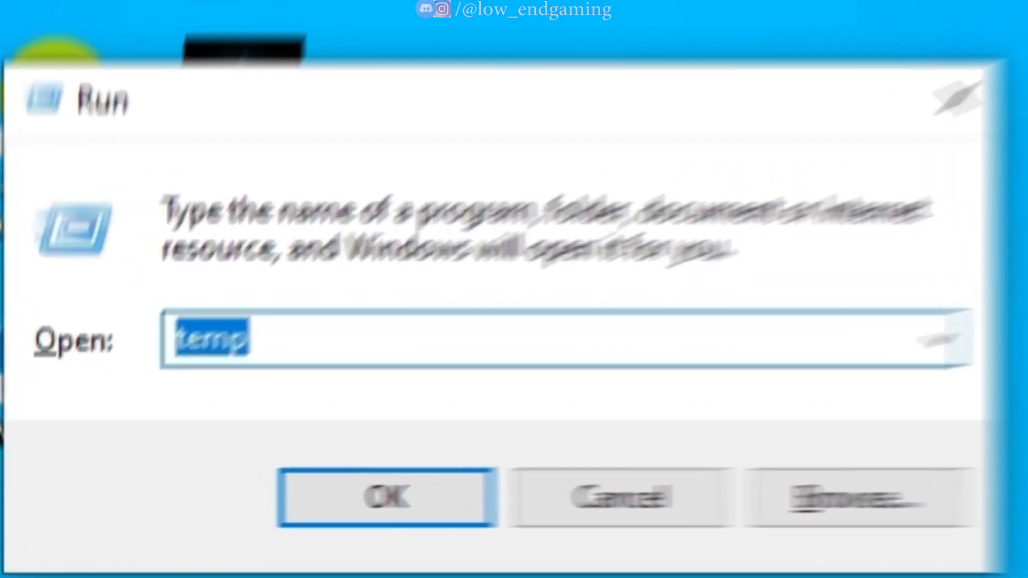
{"action": "type", "text": "%tem"}
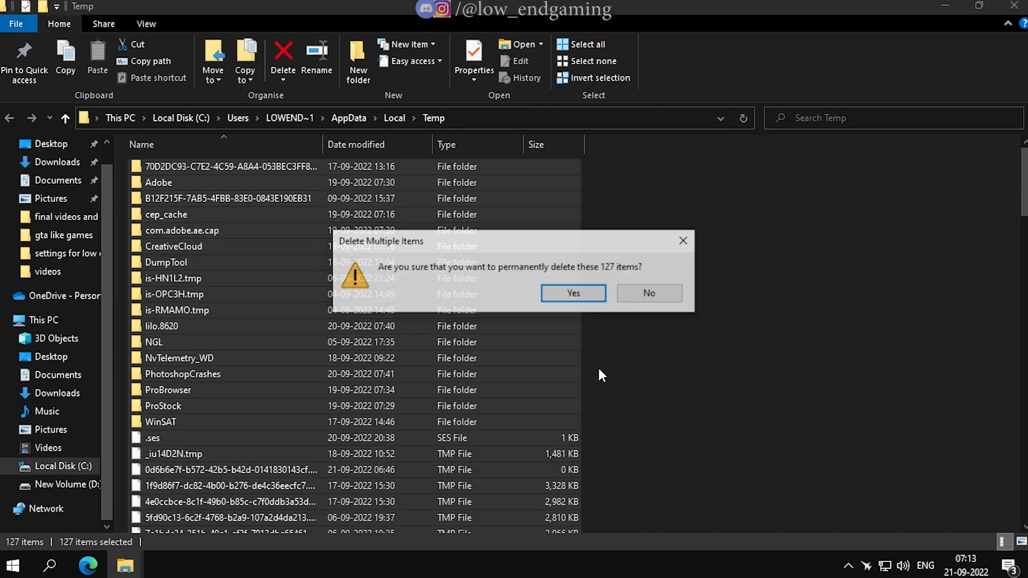
{"action": "left_click", "coordinate": [571, 293]}
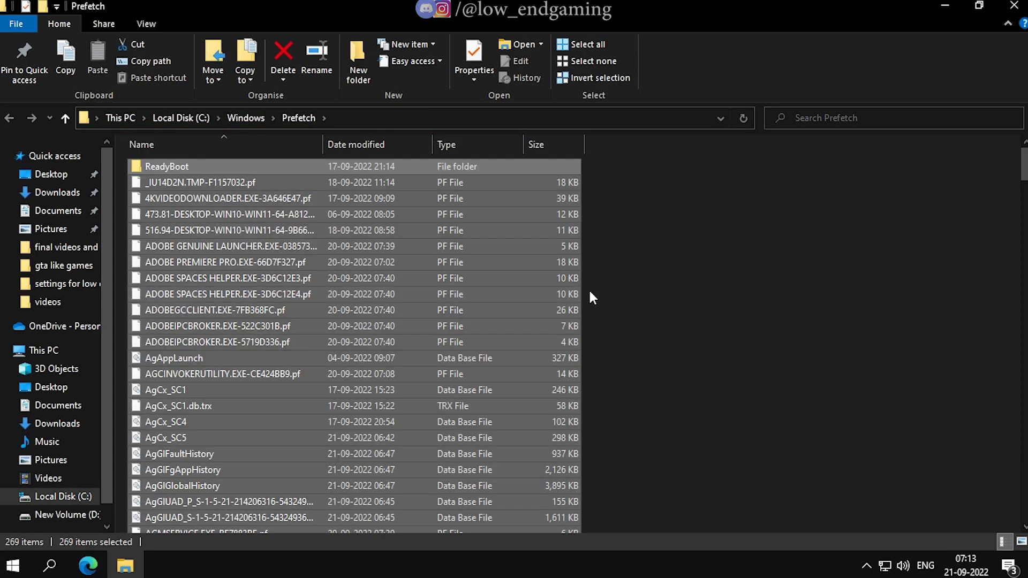
{"action": "left_click", "coordinate": [282, 58]}
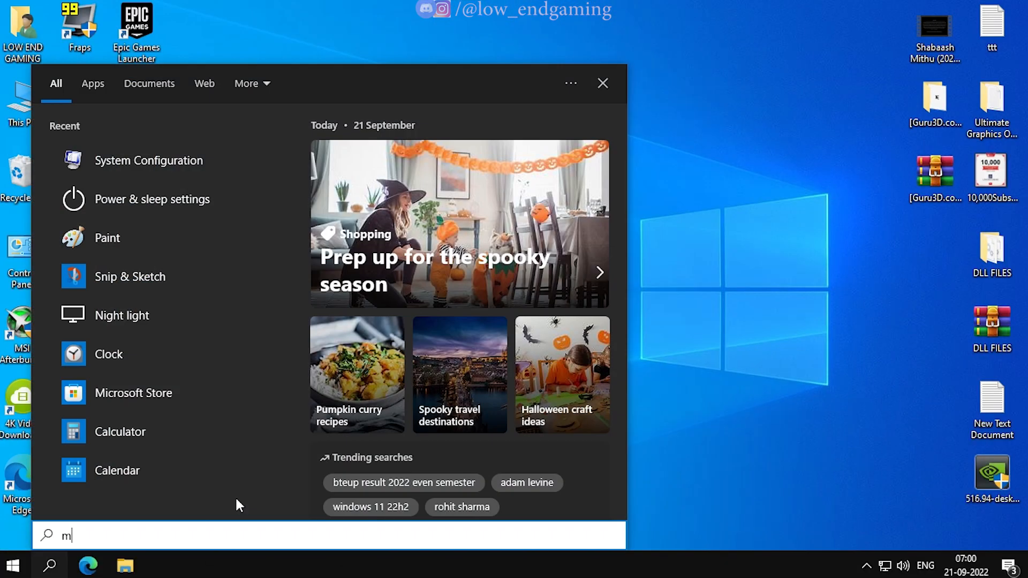
Step: In msconfig Boot advanced options, enable Number of processors at maximum and exit without restarting
{"action": "type", "text": "sconfig"}
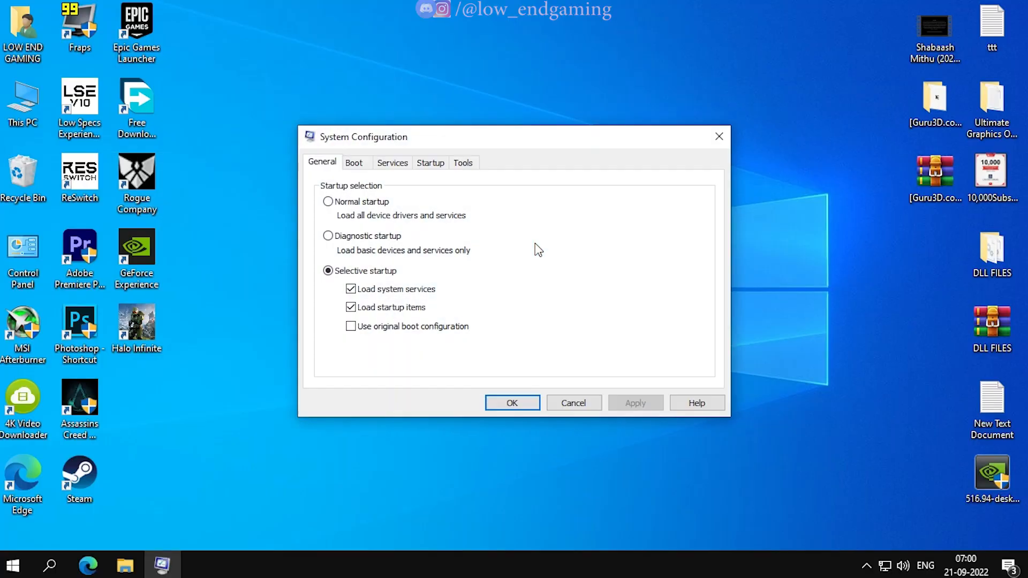
{"action": "left_click", "coordinate": [355, 162]}
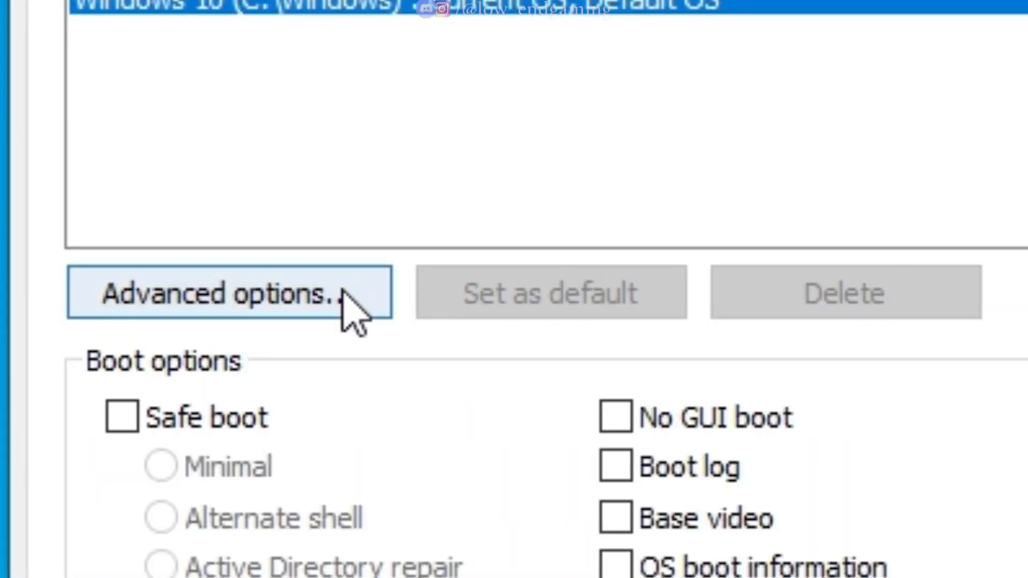
{"action": "left_click", "coordinate": [229, 292]}
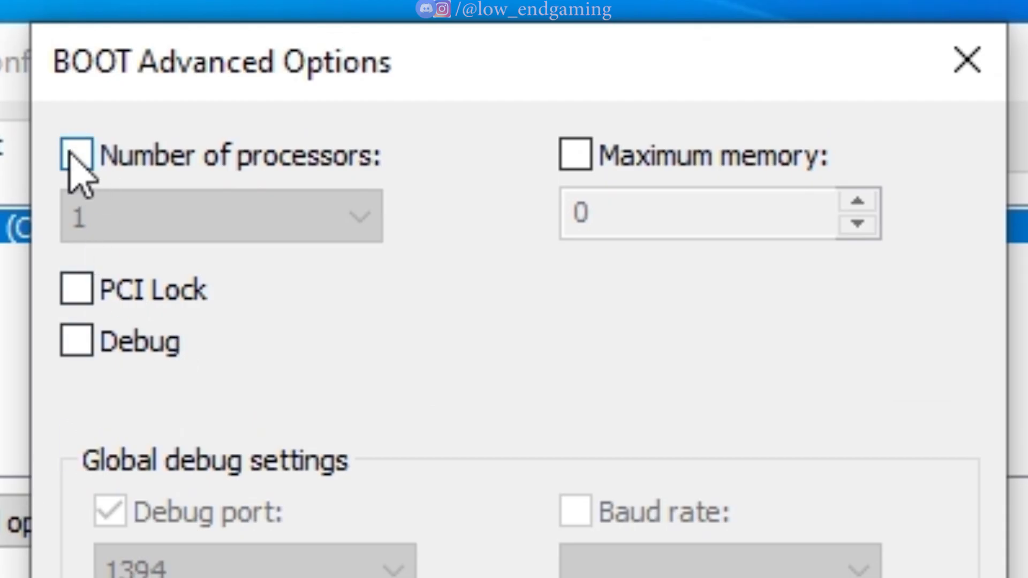
{"action": "left_click", "coordinate": [76, 154]}
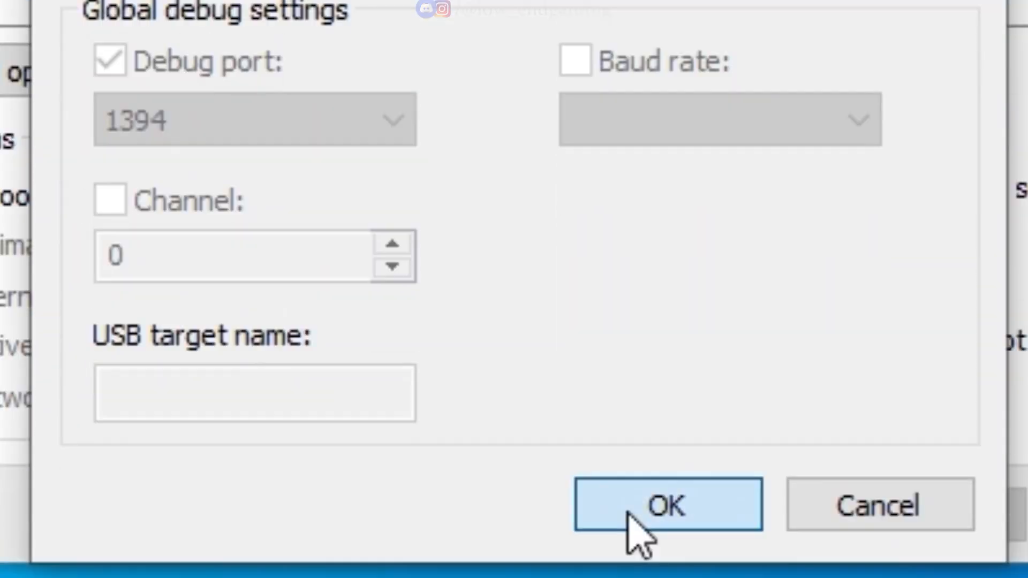
{"action": "left_click", "coordinate": [666, 504]}
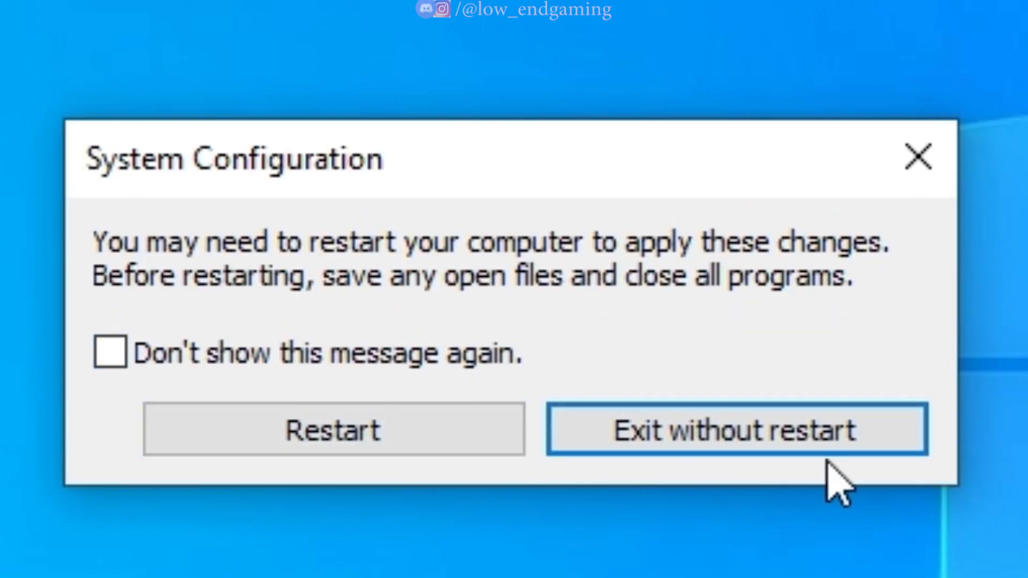
{"action": "left_click", "coordinate": [736, 429]}
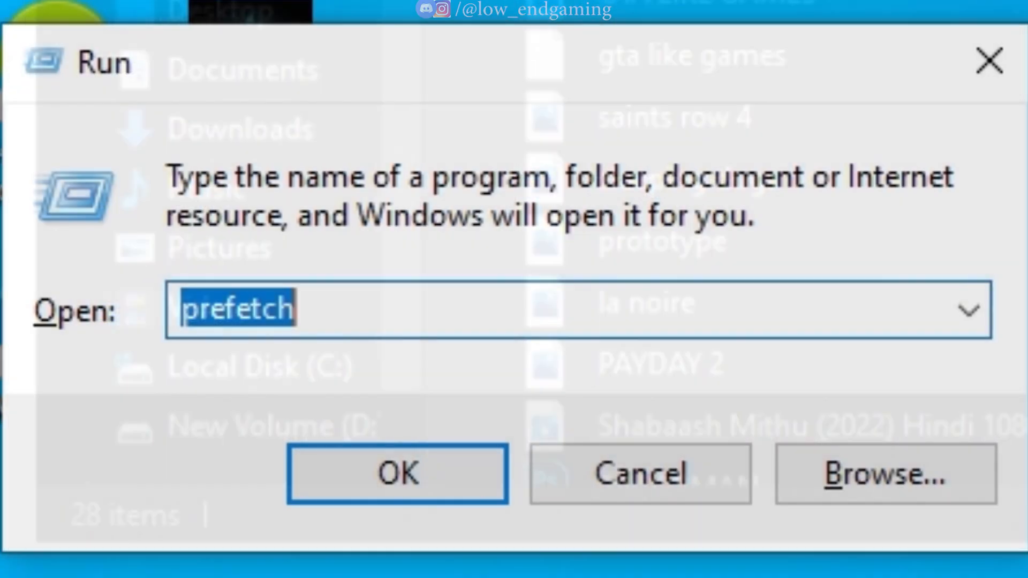
Step: Run mrt and complete the malware scan reporting no malicious software detected
{"action": "type", "text": "mrt"}
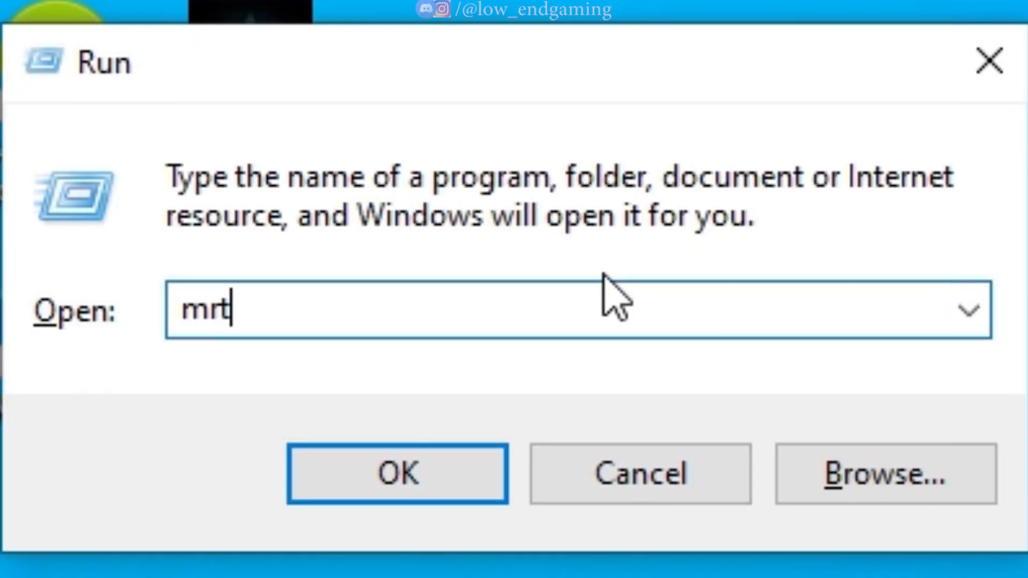
{"action": "left_click", "coordinate": [397, 473]}
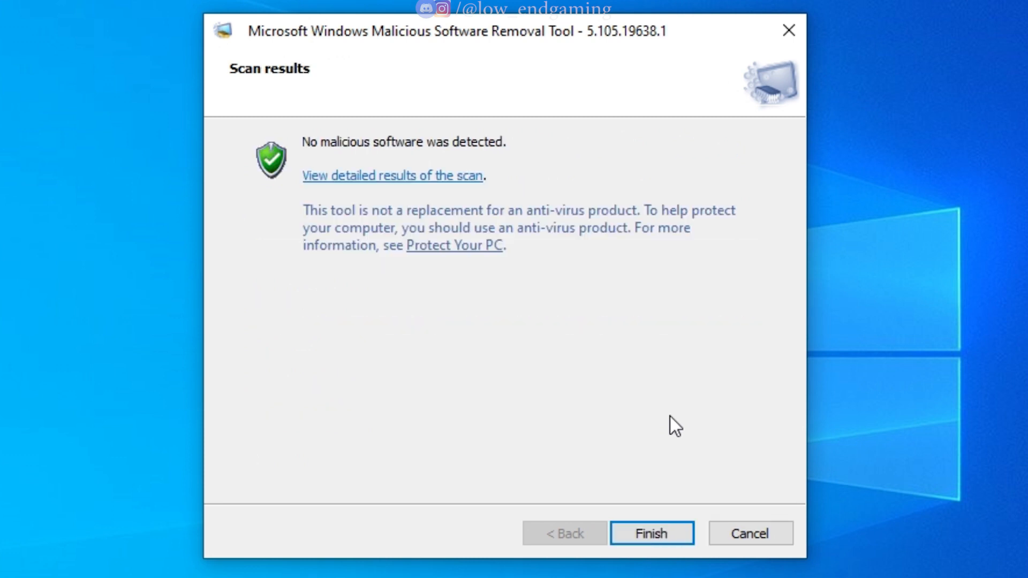
{"action": "left_click", "coordinate": [650, 533]}
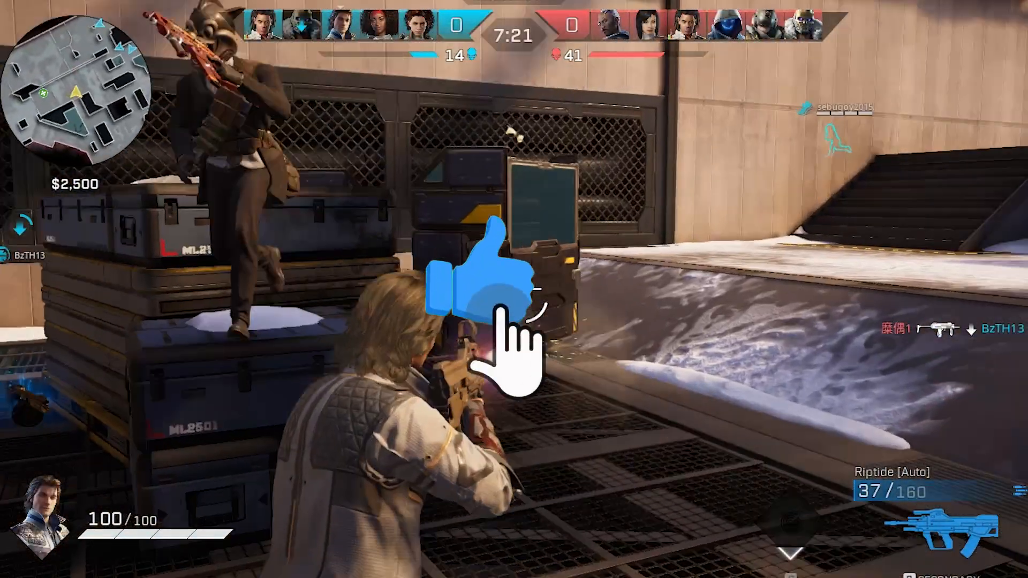